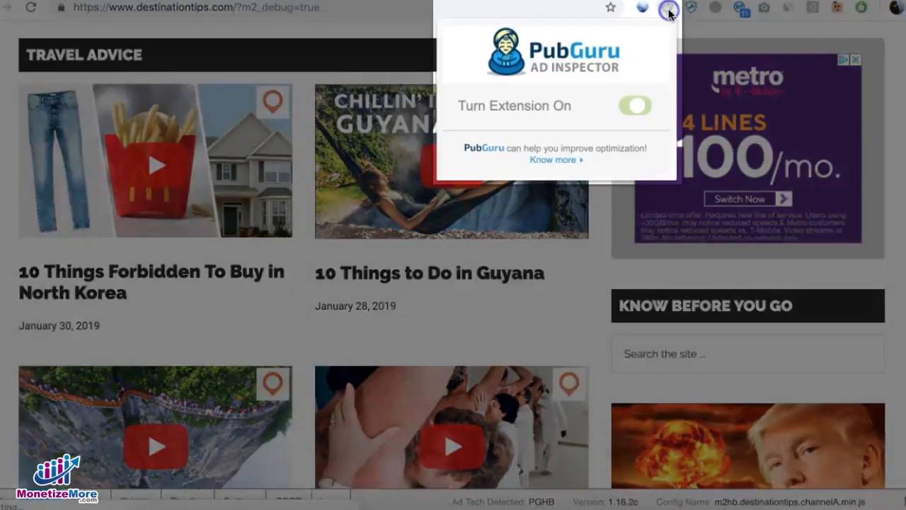
Switch the Ad Inspector on for the travel site and reload to show 13 errors, 9 warnings, 584 passes
click(634, 105)
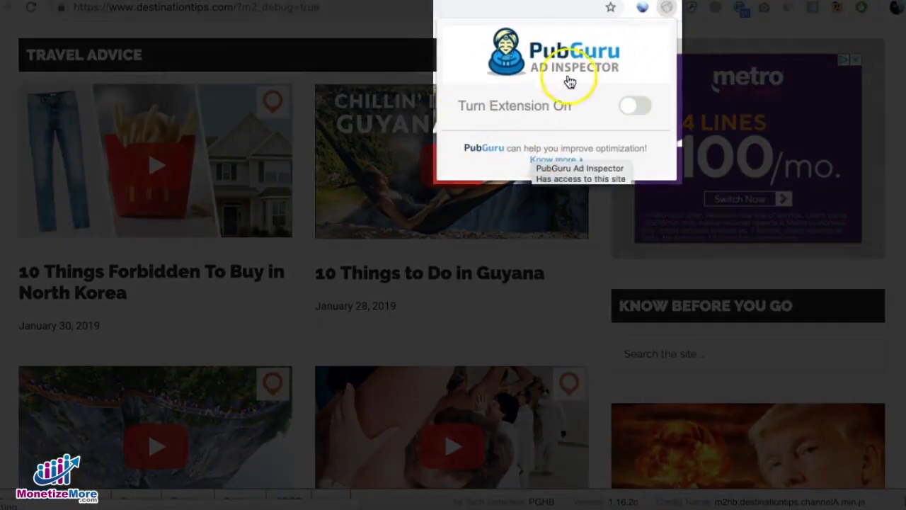
click(632, 105)
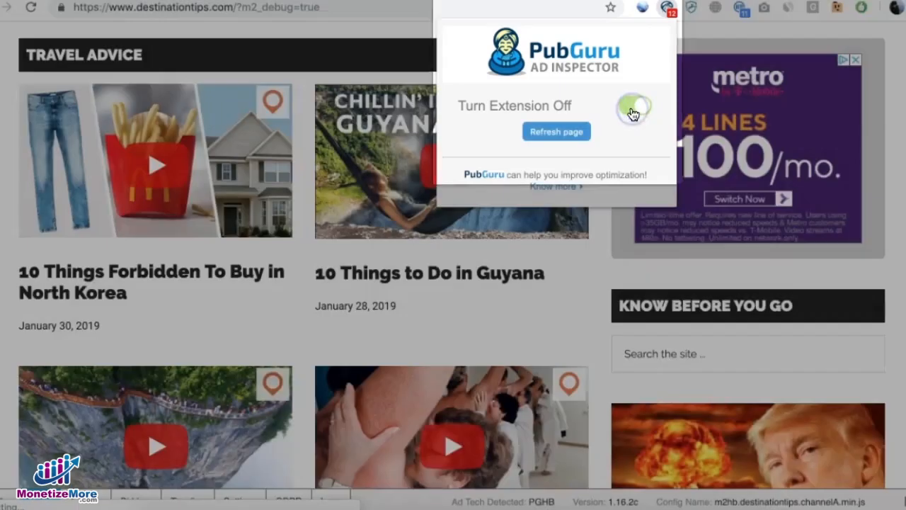
click(634, 106)
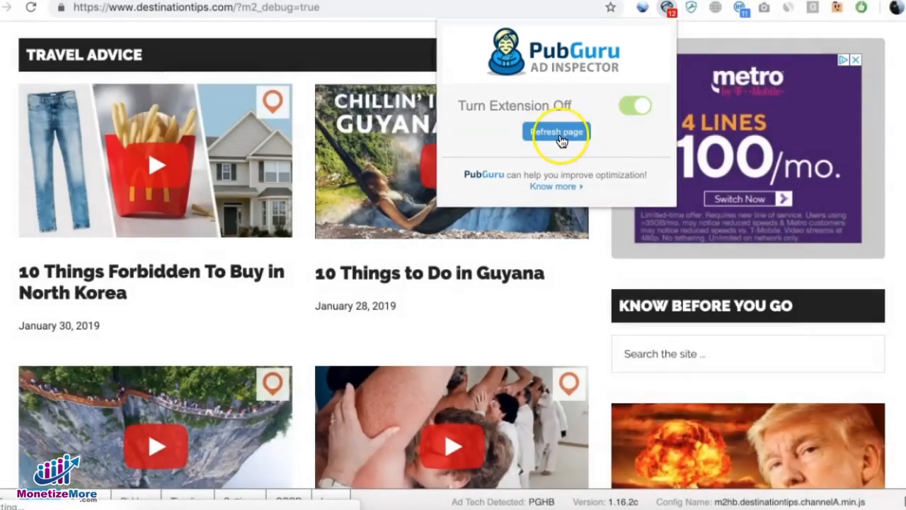
click(557, 132)
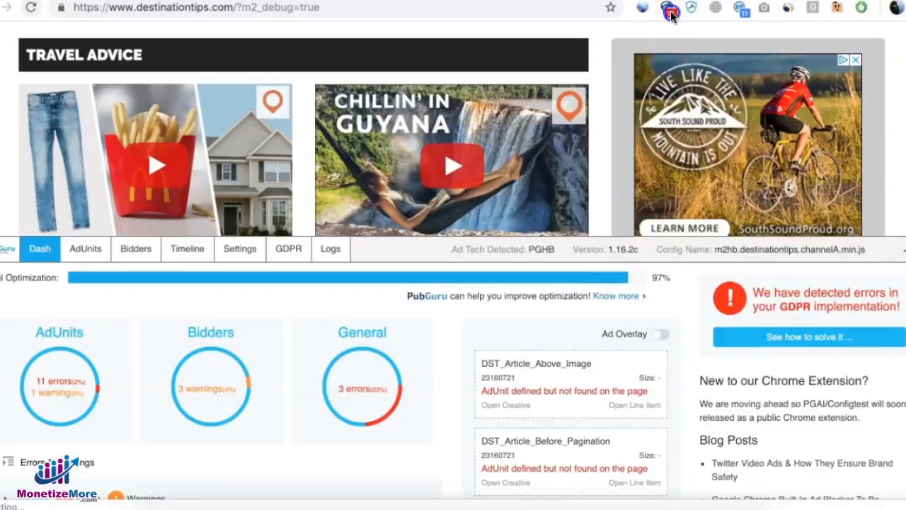
click(669, 8)
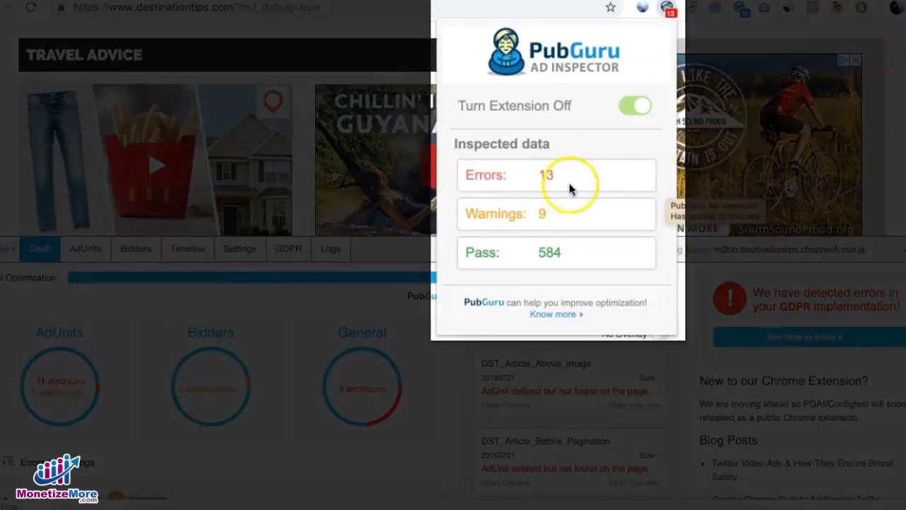
mouse_move(598, 283)
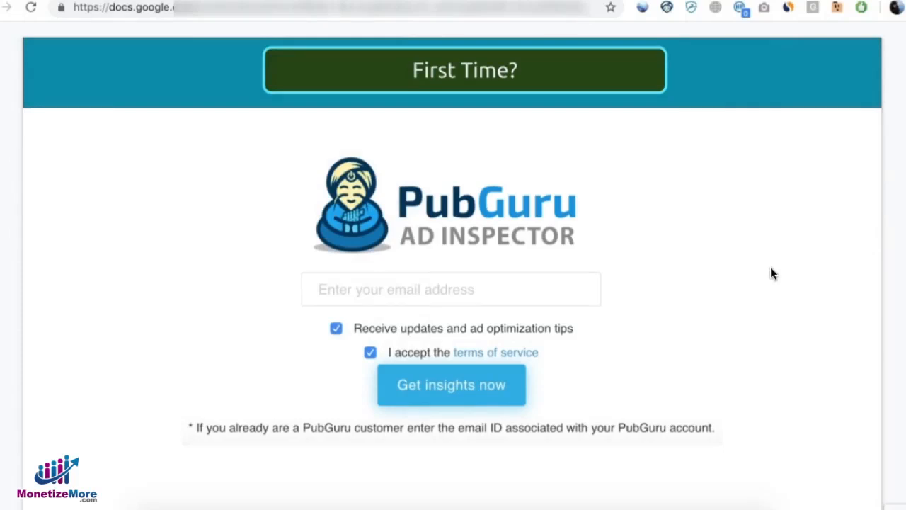
mouse_move(703, 302)
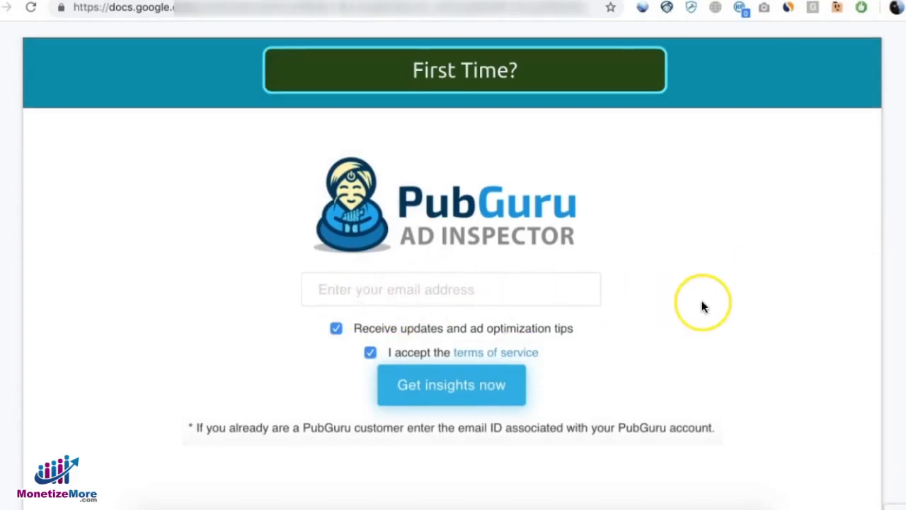
mouse_move(499, 301)
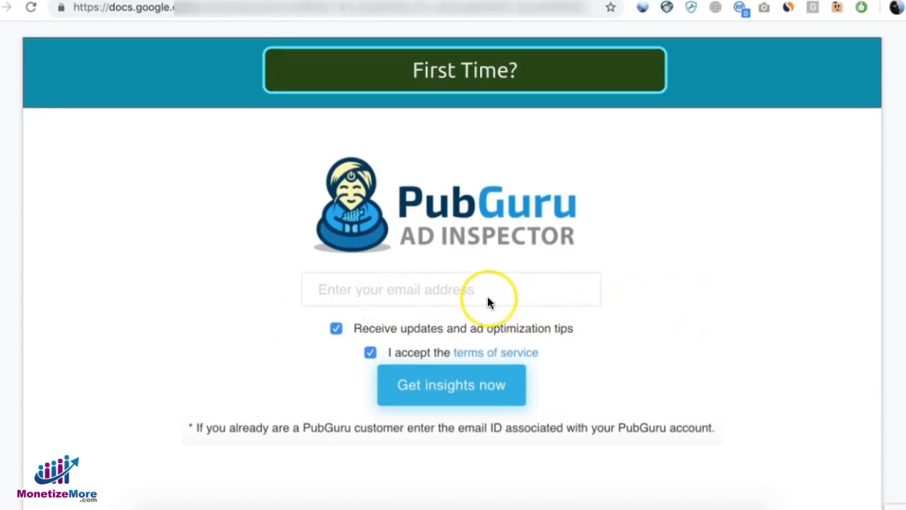
mouse_move(435, 397)
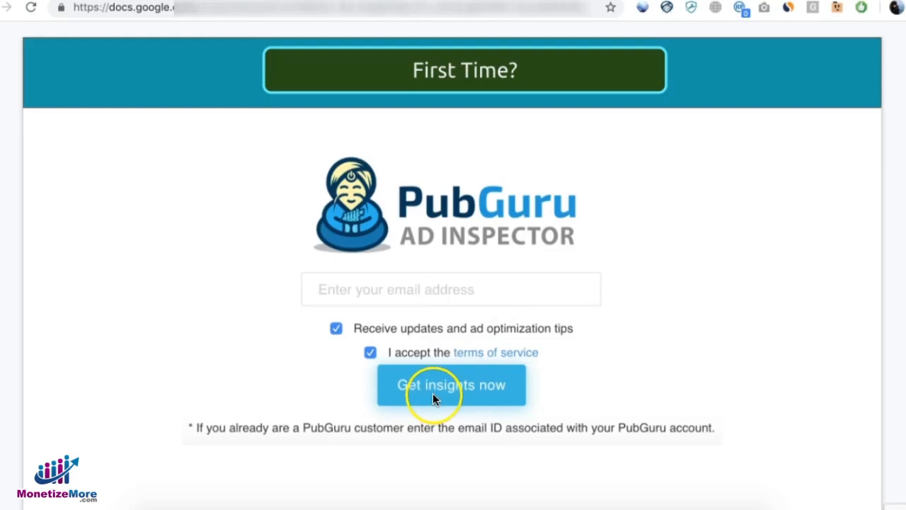
Submit the first-time sign-up form to reach the dashboard issue breakdown
click(451, 384)
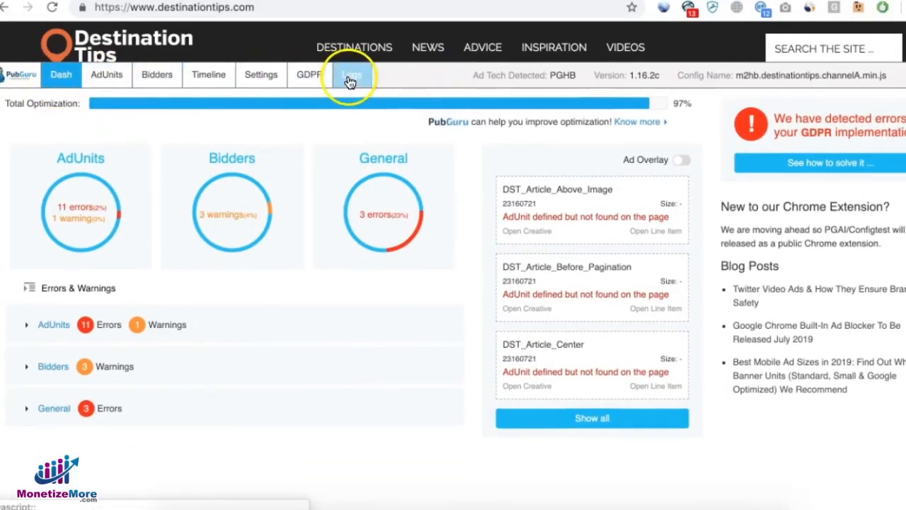
Toggle the Ad Overlay off and back on so the sidebar ad shows its ad-unit path and links
click(352, 74)
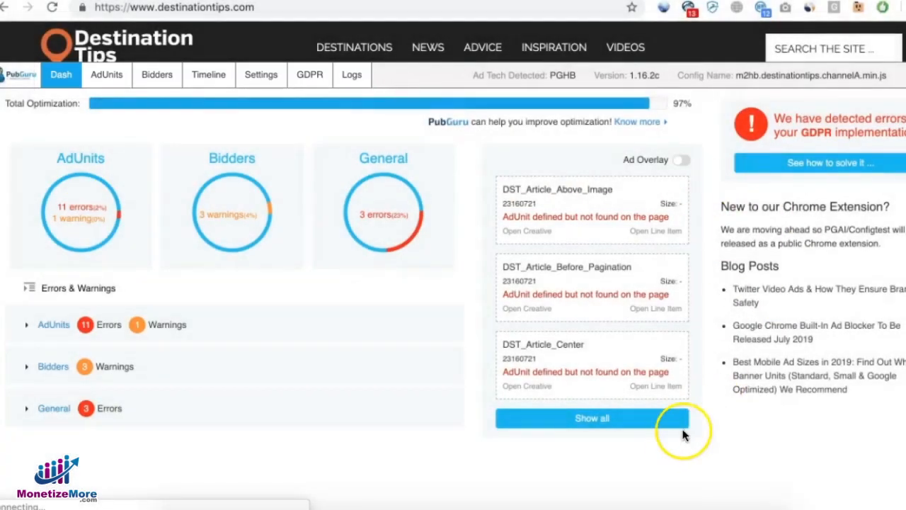
mouse_move(308, 54)
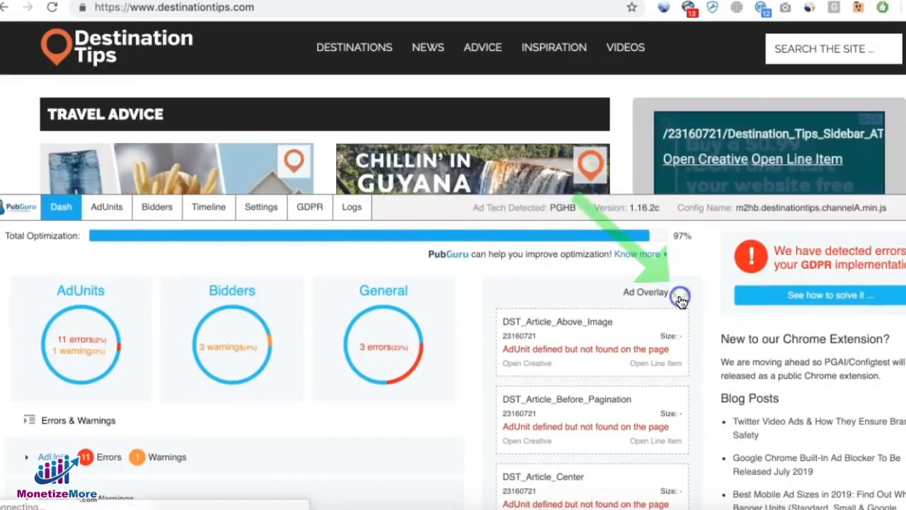
click(678, 292)
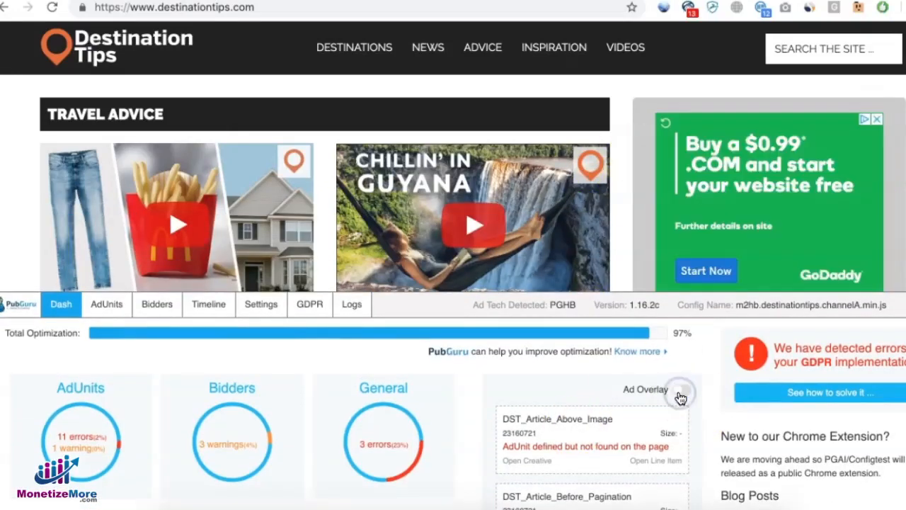
click(678, 390)
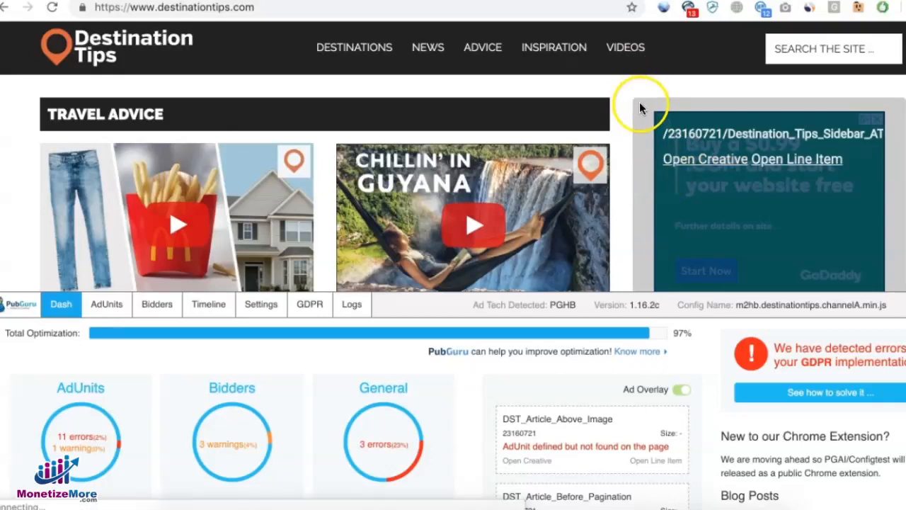
mouse_move(807, 157)
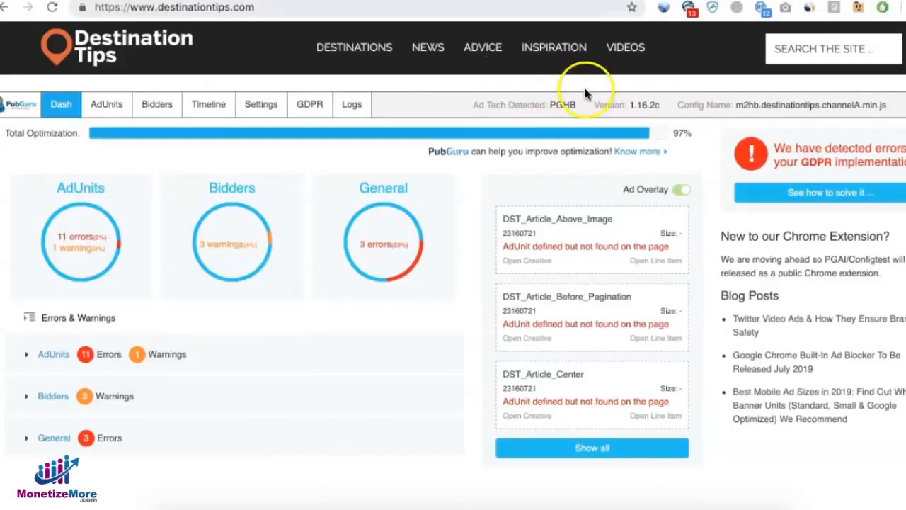
mouse_move(870, 121)
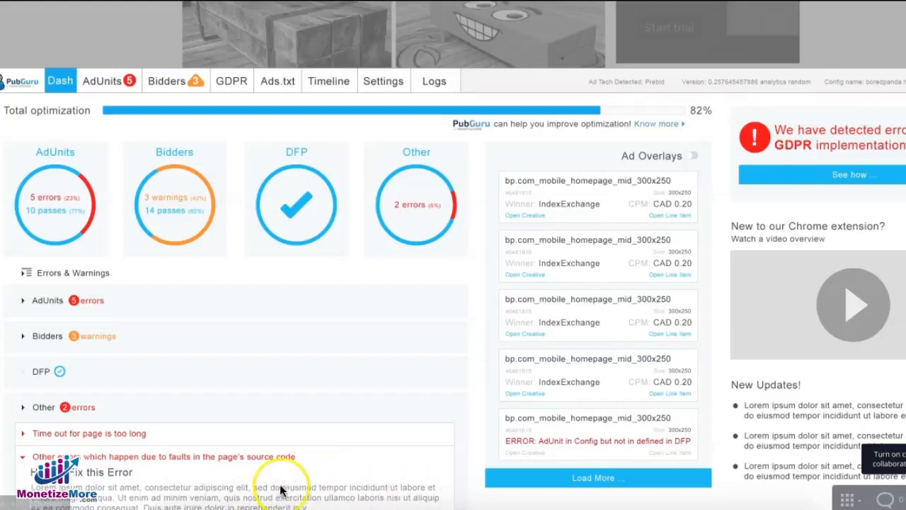
mouse_move(349, 467)
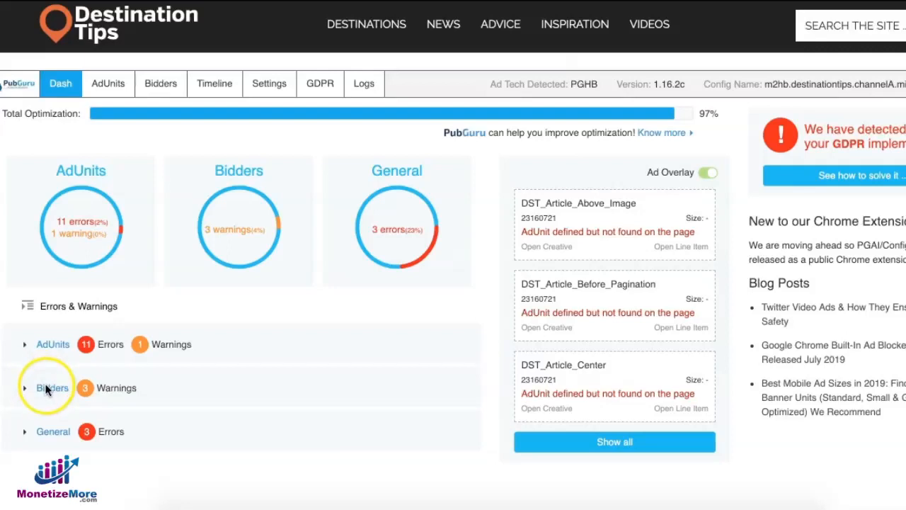
Expand the Bidders warnings listing unconfigured bidders, then move to the AdUnits report
click(31, 388)
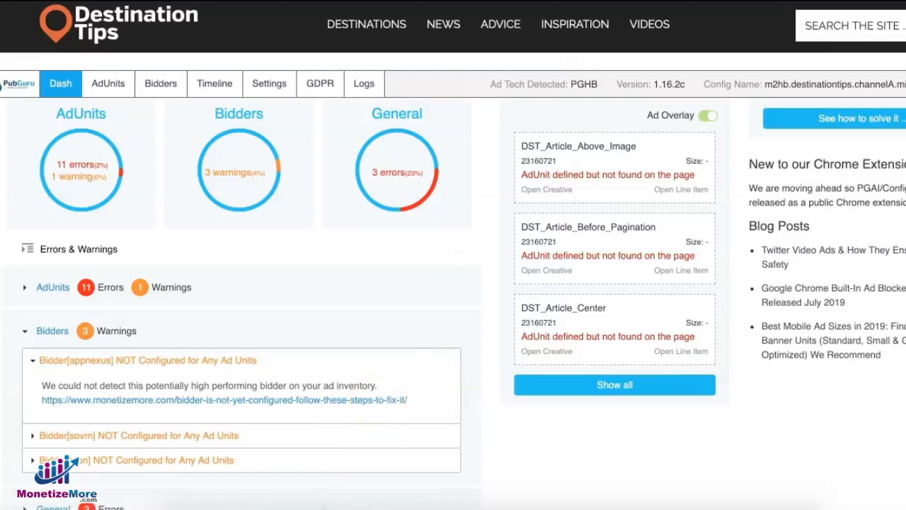
click(107, 84)
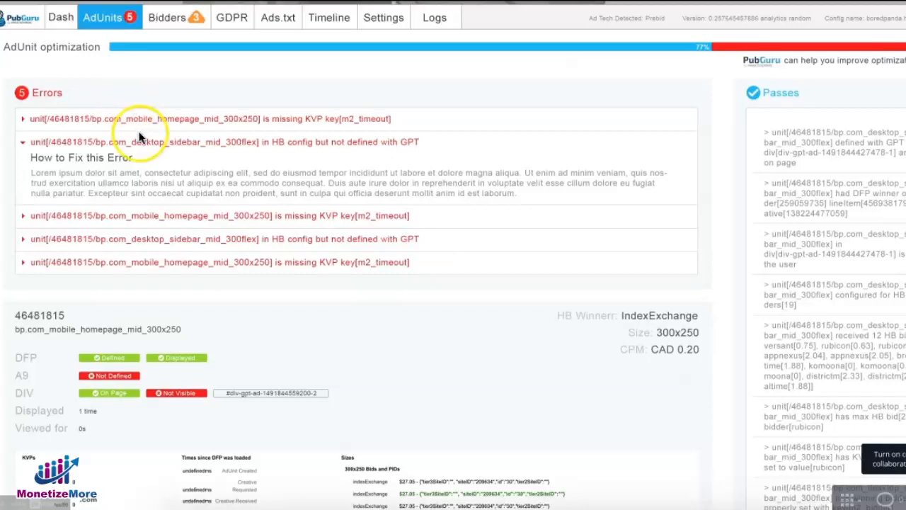
Scroll through the bp.com_mobile_homepage_mid_300x250 unit's key-values and bids and open its line item
scroll(down, 3)
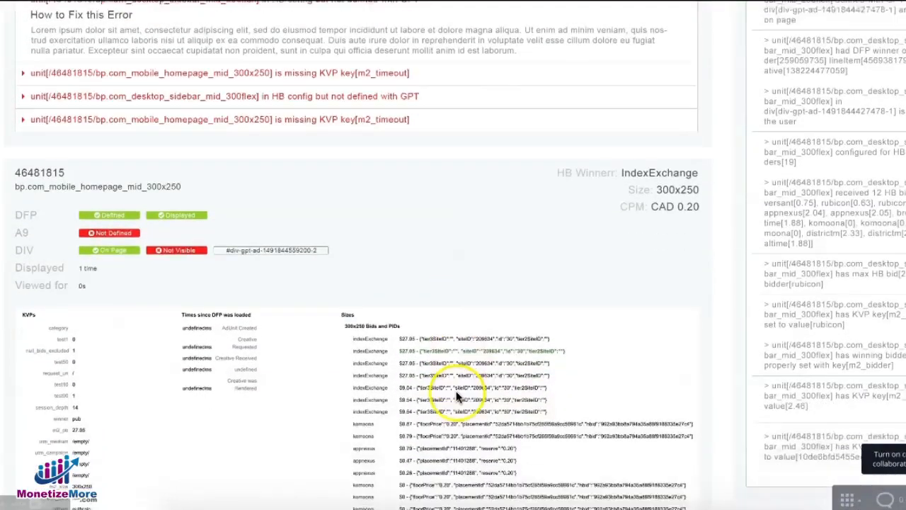
scroll(down, 3)
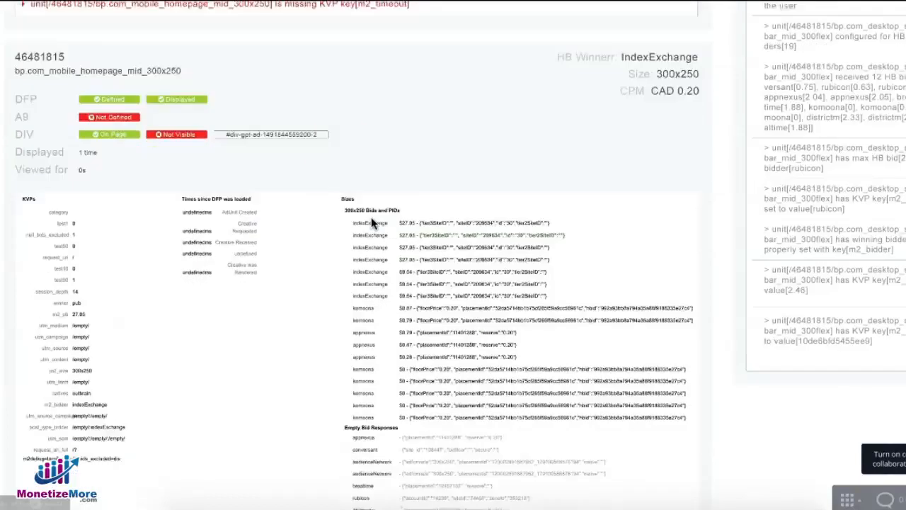
scroll(down, 3)
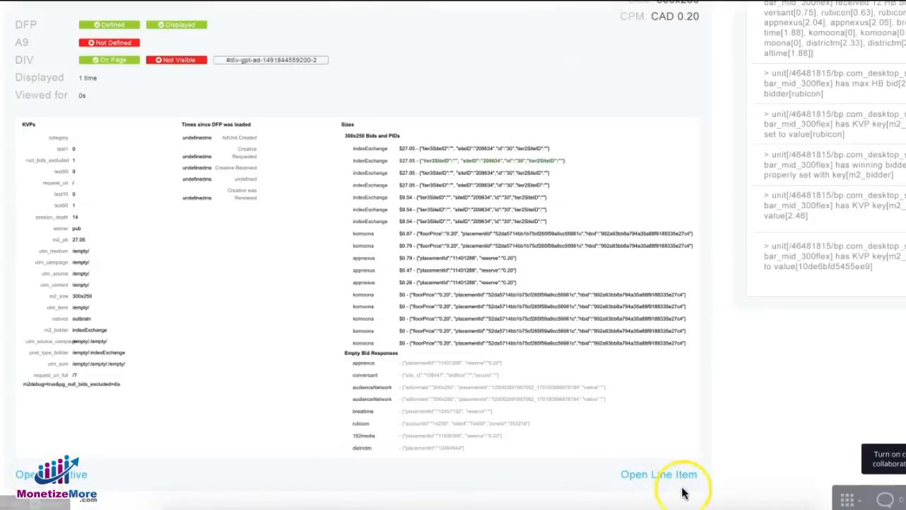
click(160, 23)
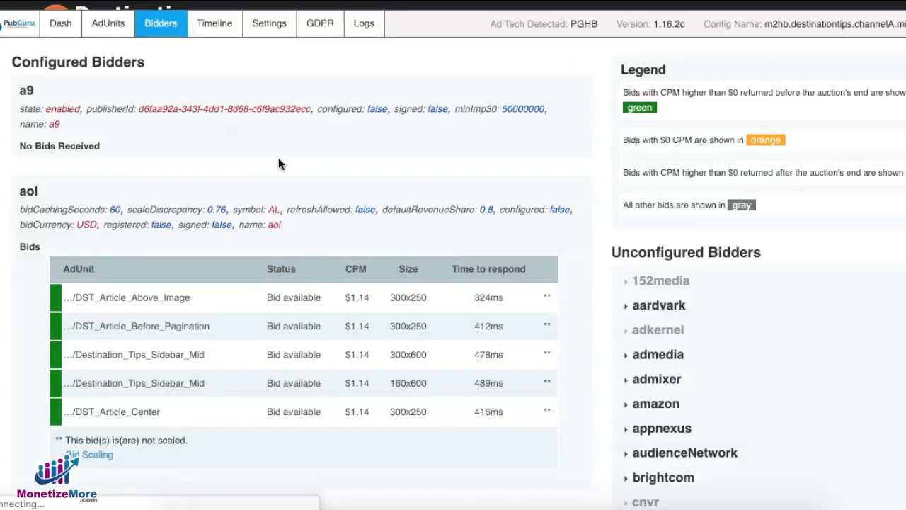
mouse_move(799, 117)
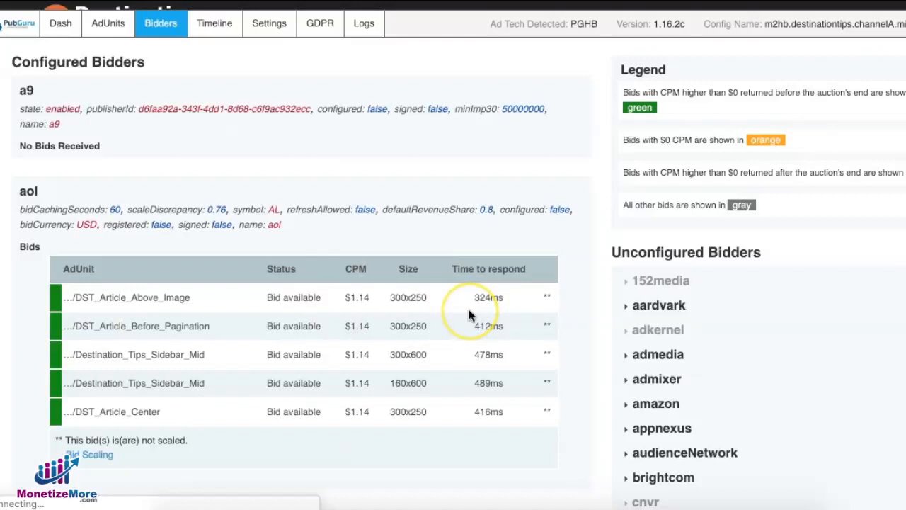
mouse_move(402, 328)
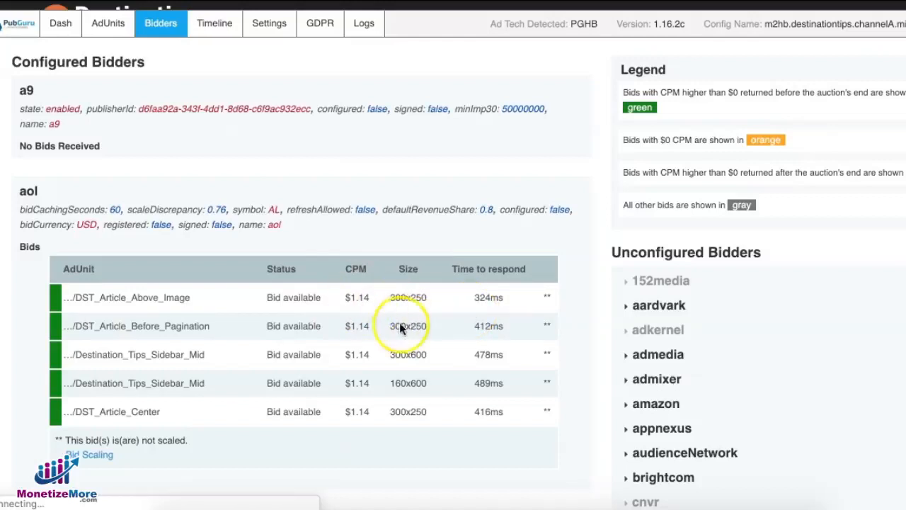
mouse_move(418, 300)
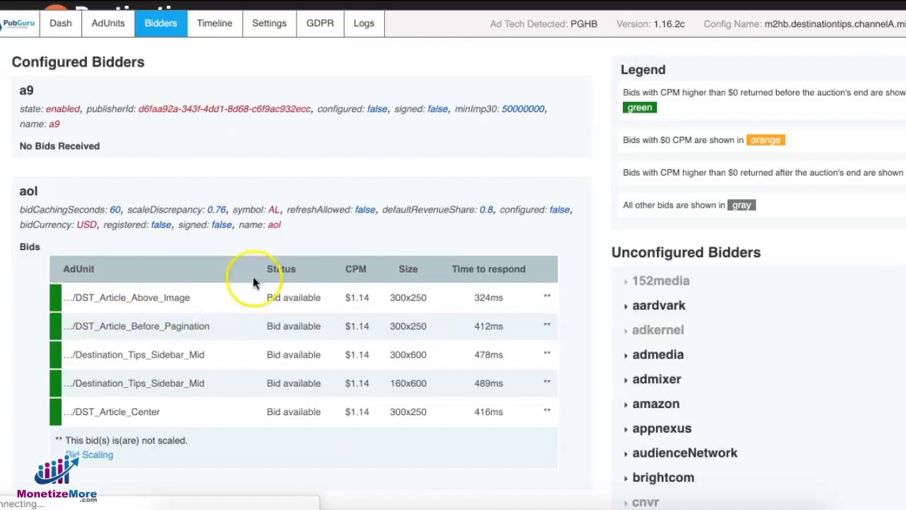
mouse_move(91, 9)
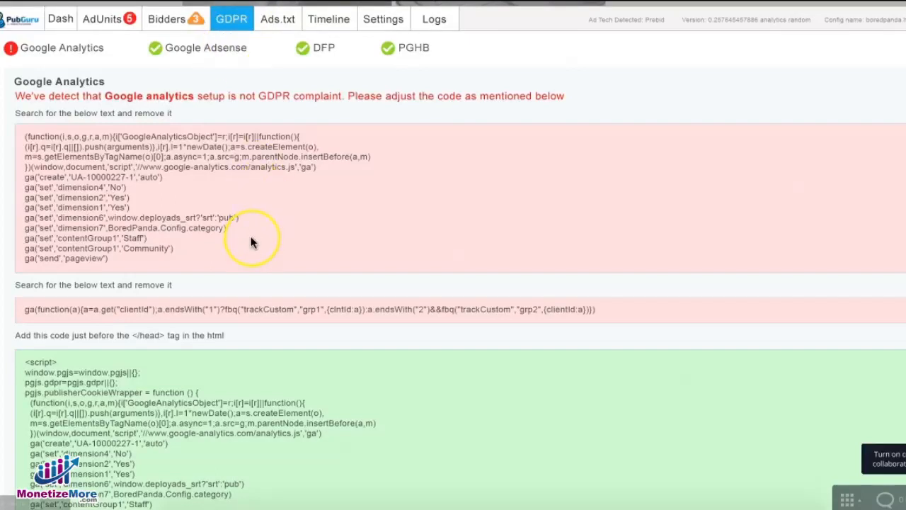
mouse_move(252, 242)
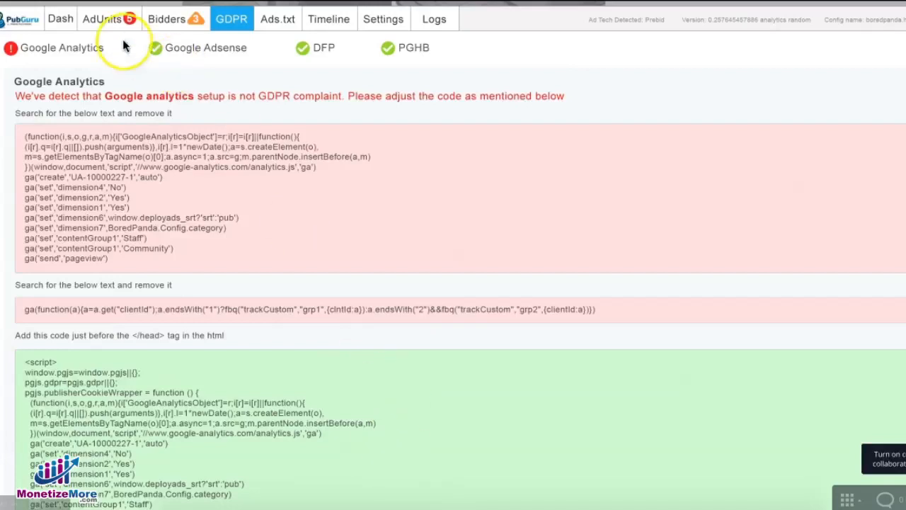
Show the Ads.txt validation report with the site's fetched ads.txt contents
click(277, 19)
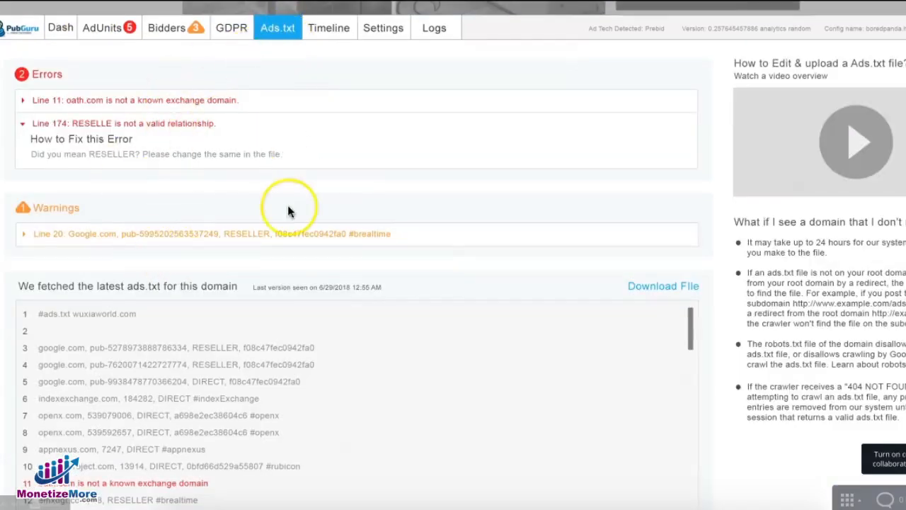
mouse_move(269, 231)
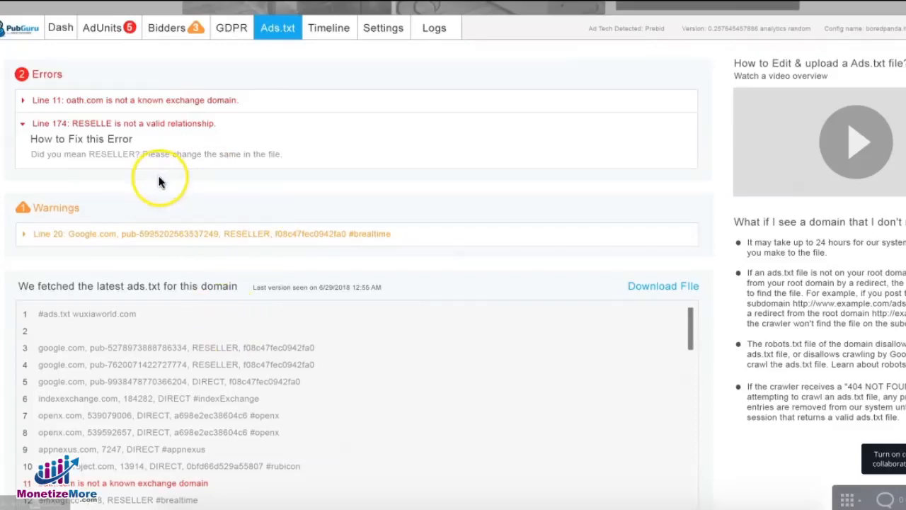
mouse_move(85, 119)
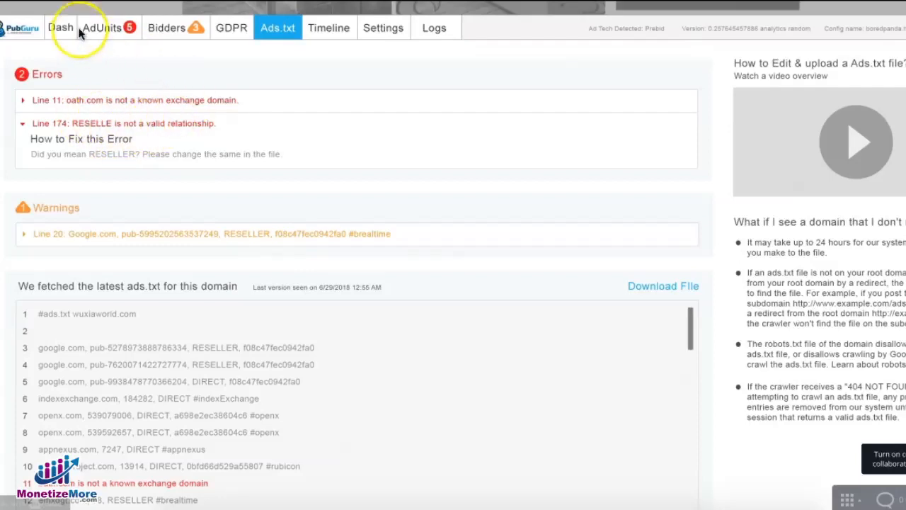
Show the Timeline of ad events with 7558 ms page render and 3261 ms ad fetch
click(328, 26)
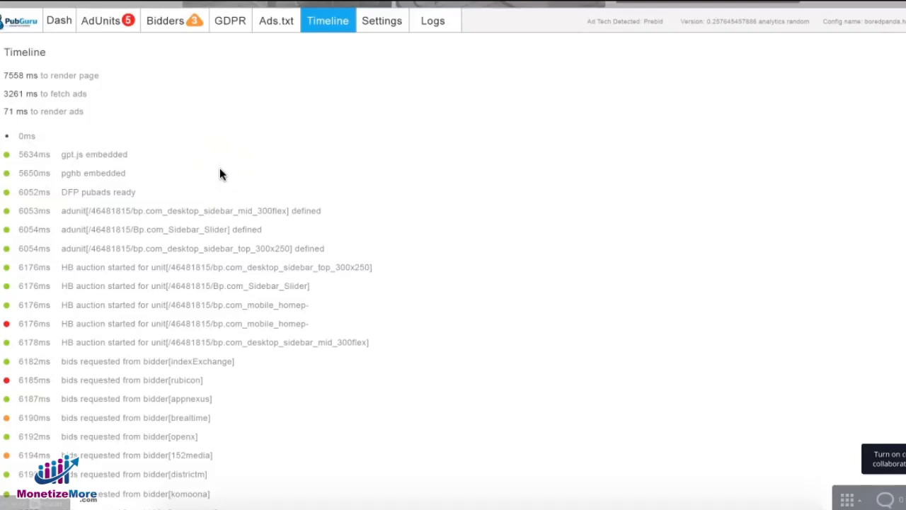
mouse_move(226, 175)
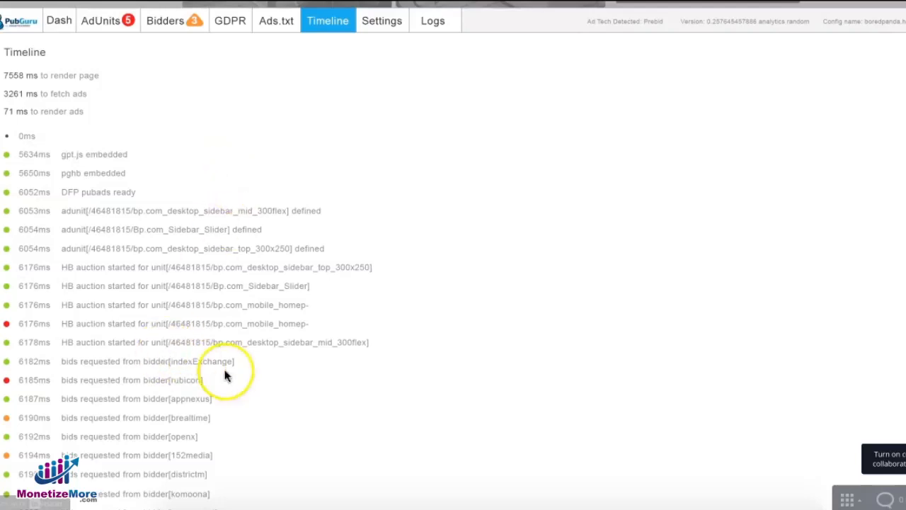
mouse_move(276, 406)
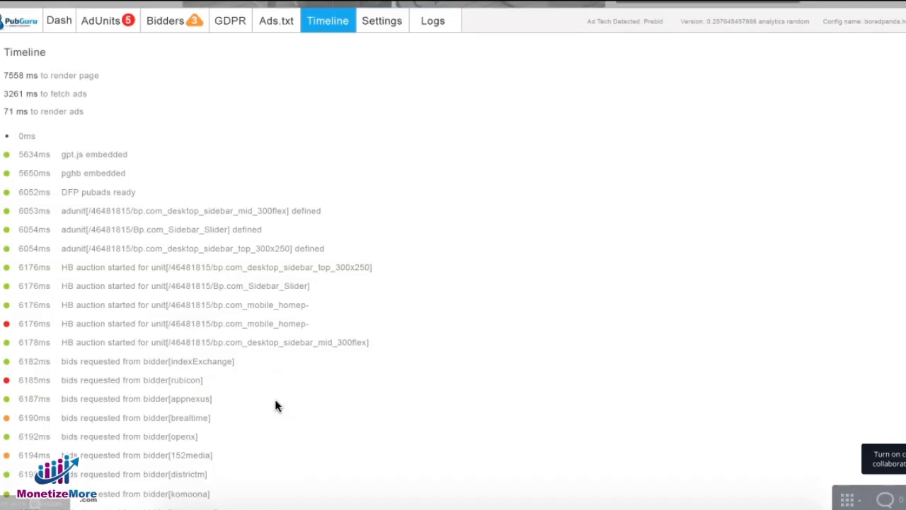
Show the Settings with the BoredPanda publisher configuration, network code 46481815
click(382, 20)
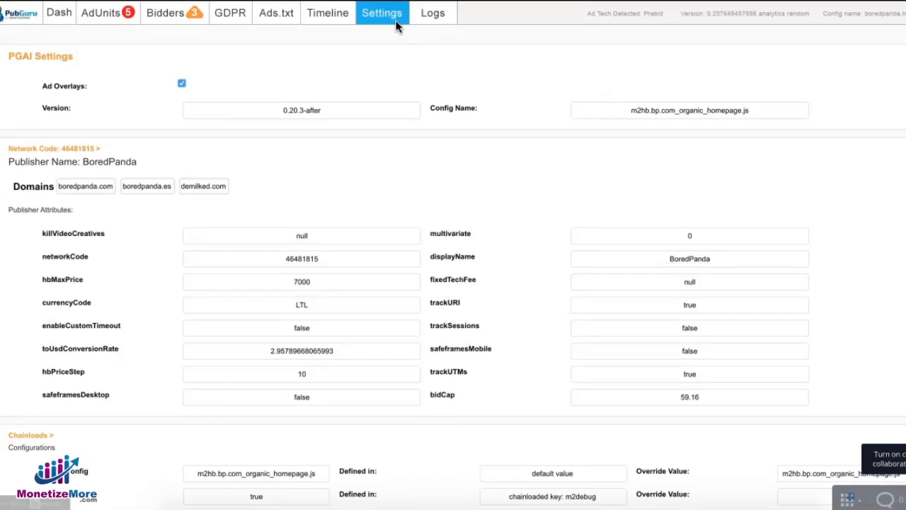
Scroll to the Chainloads configuration showing PGHB config, debugging and HB timeout 3000 ms
scroll(down, 3)
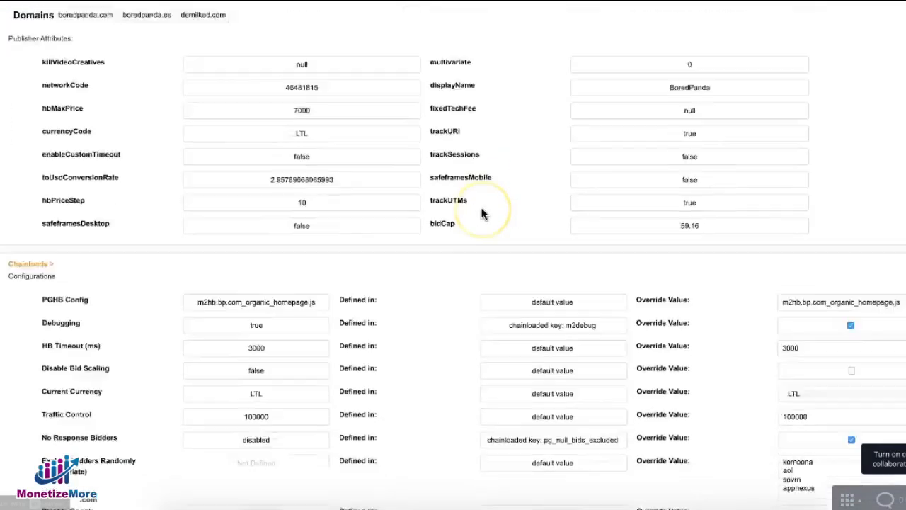
scroll(down, 3)
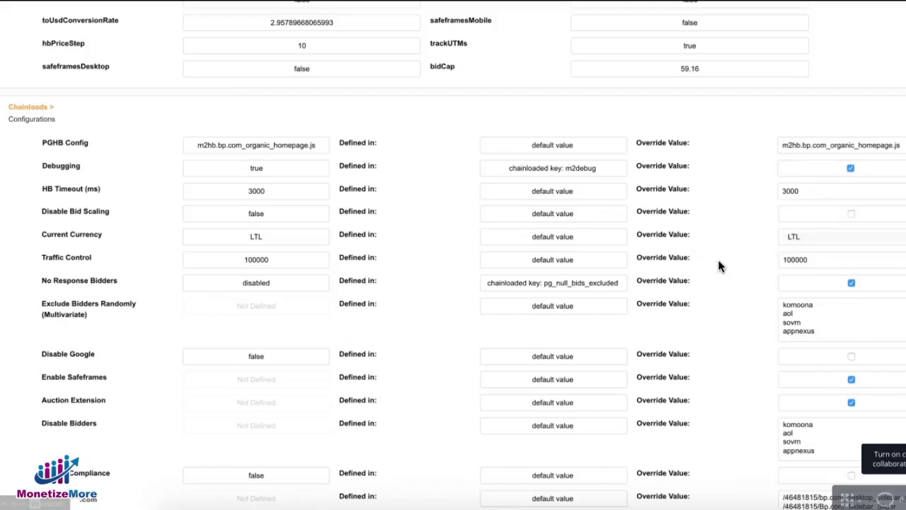
Show the Logs of checks with KVP checks, currency conversions and ad-unit bid details
click(431, 10)
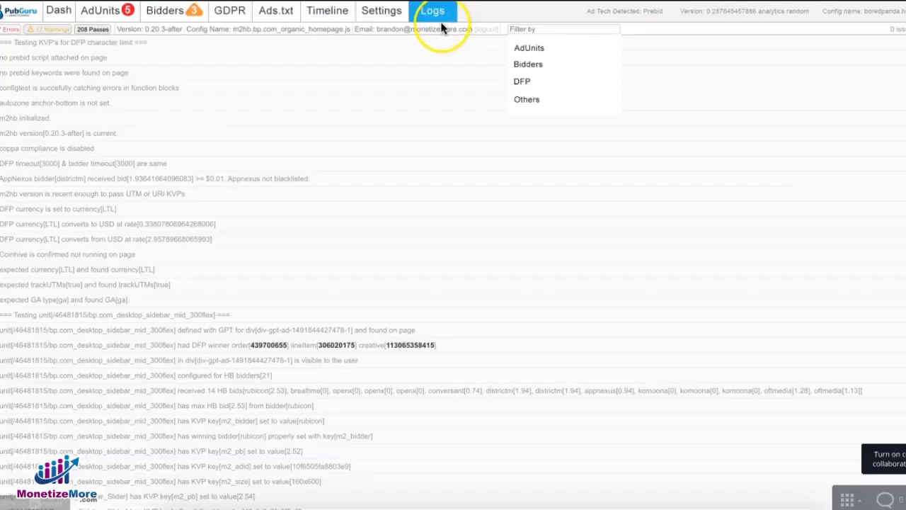
mouse_move(99, 75)
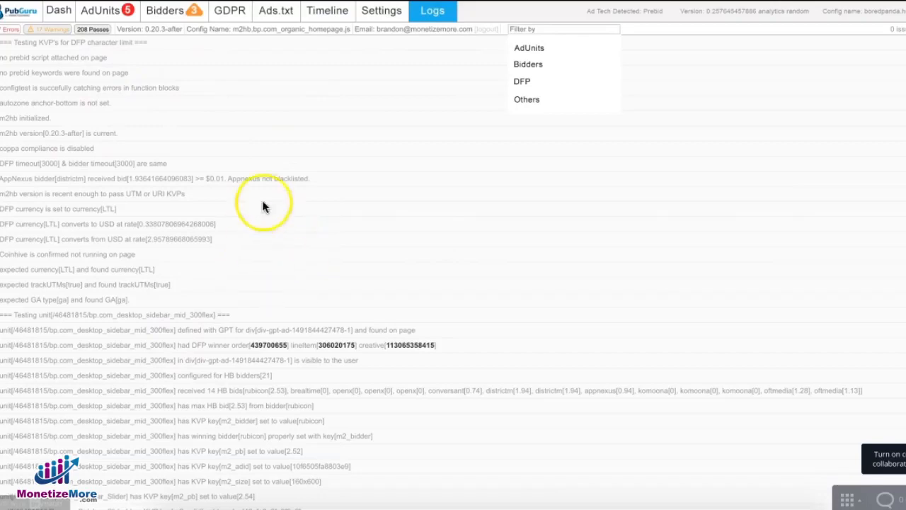
mouse_move(62, 190)
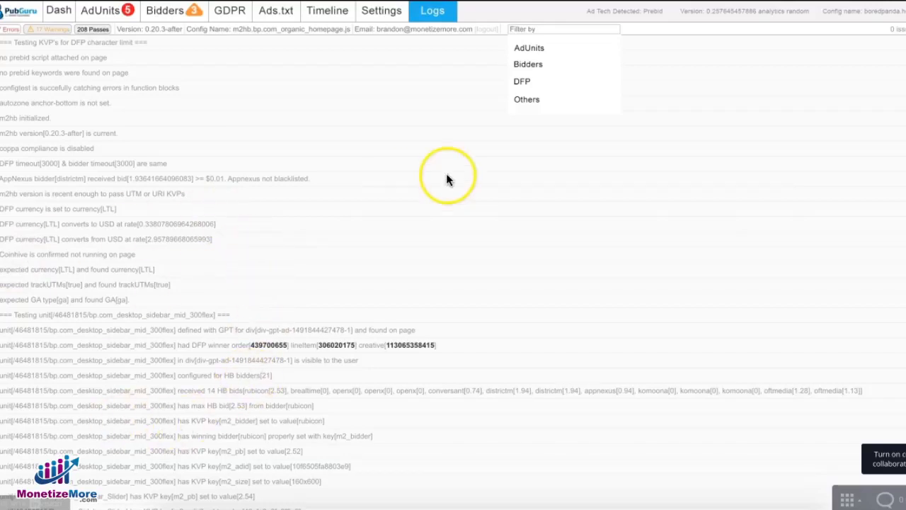
mouse_move(545, 58)
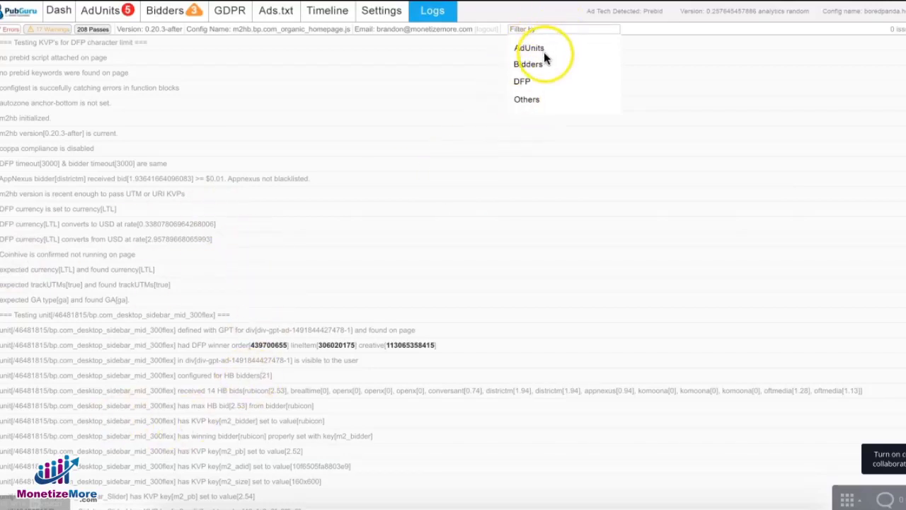
mouse_move(554, 134)
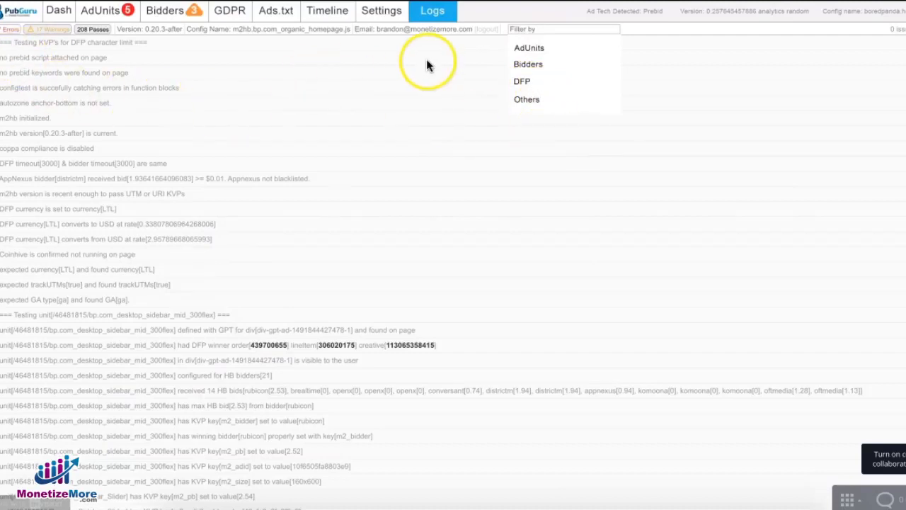
mouse_move(435, 96)
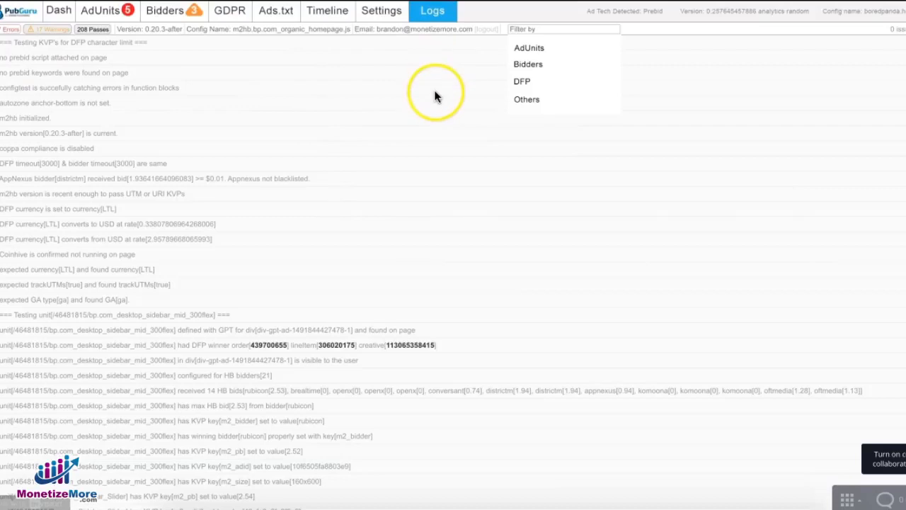
mouse_move(287, 329)
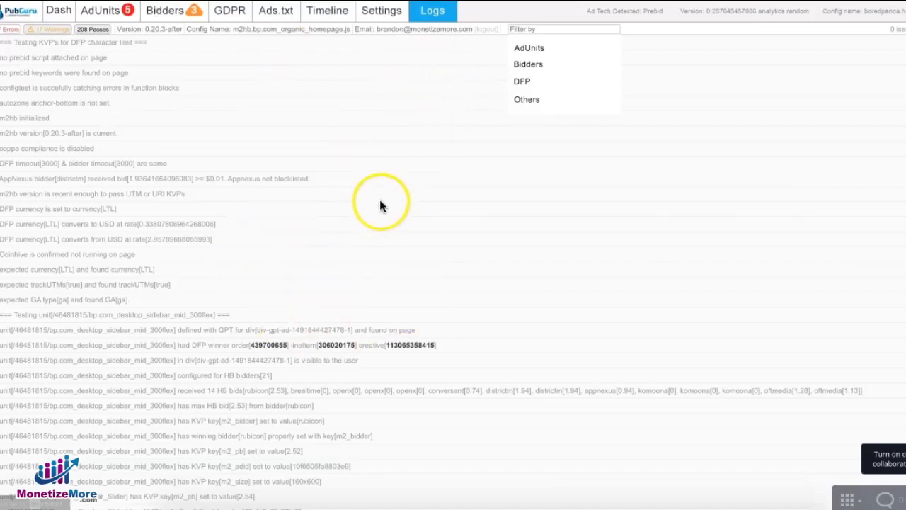
mouse_move(145, 18)
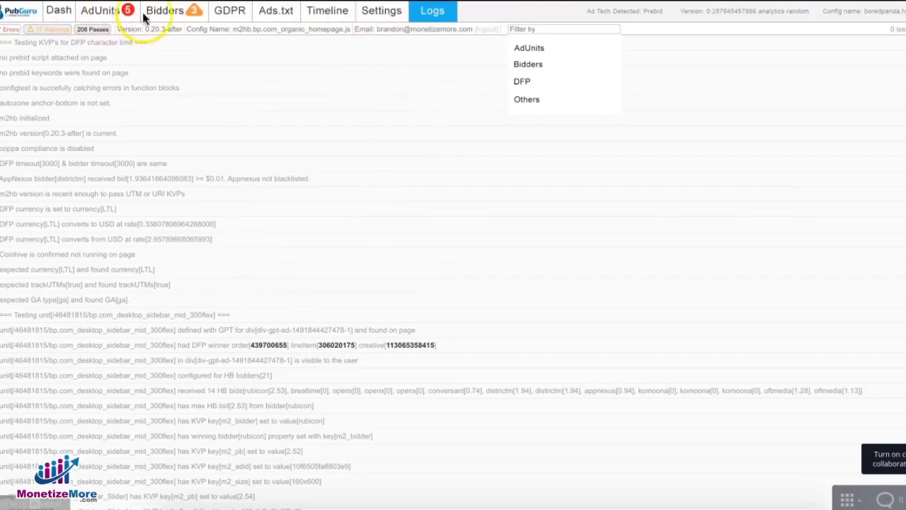